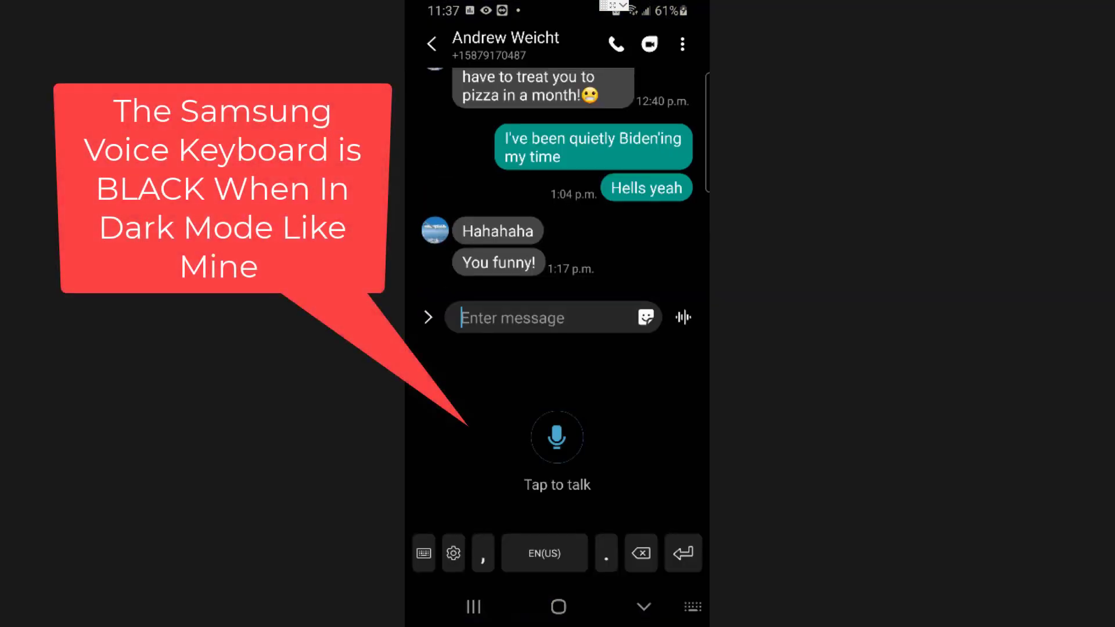
Dictate a draft with Samsung voice input and remove the misheard trailing word.
left_click(557, 437)
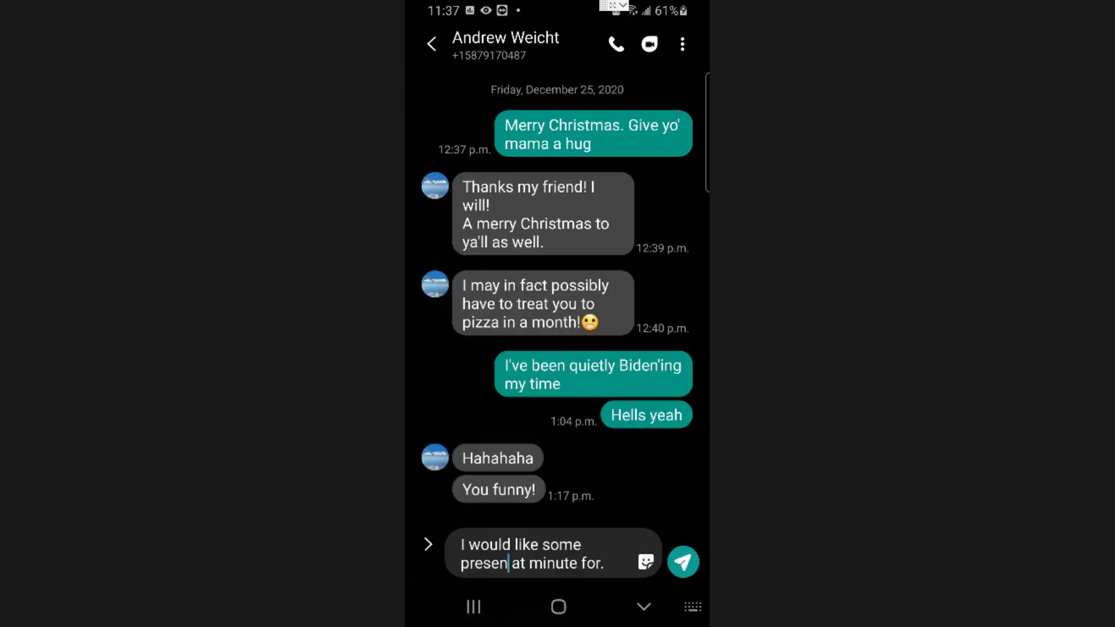
left_click(541, 552)
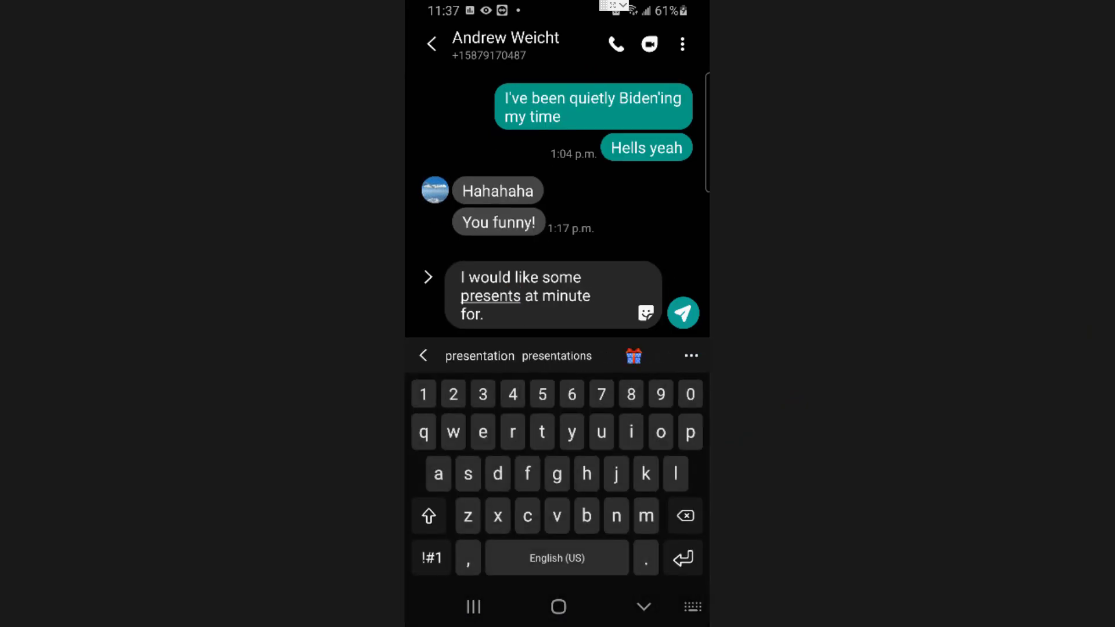
left_click(475, 314)
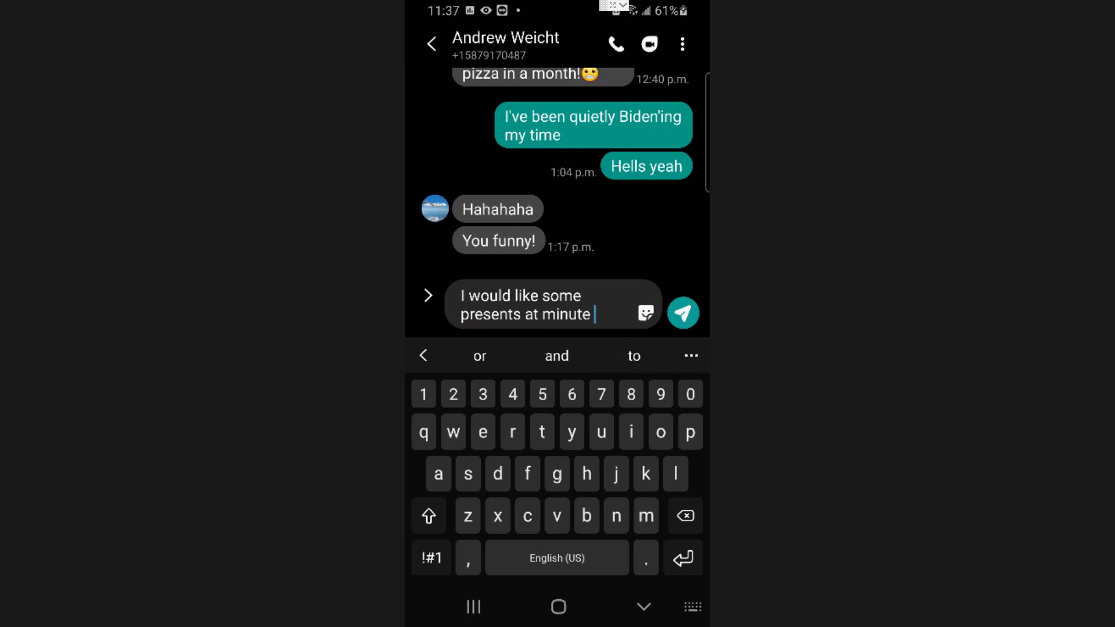
Delete the stray '4' and the rest of the draft, leaving the message box empty.
type("4")
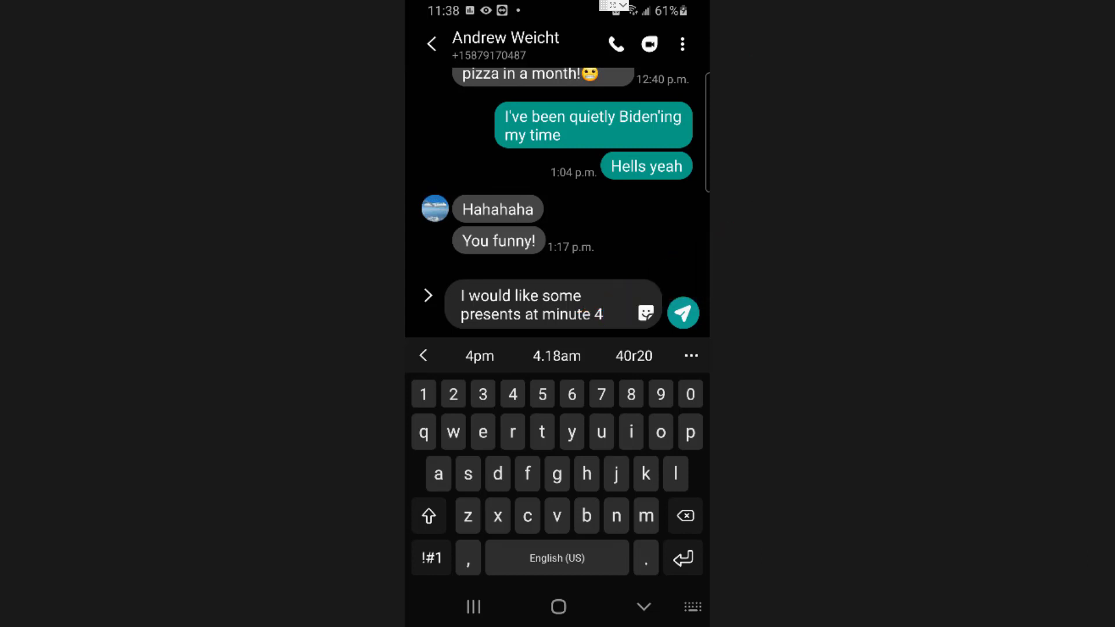
left_click(684, 516)
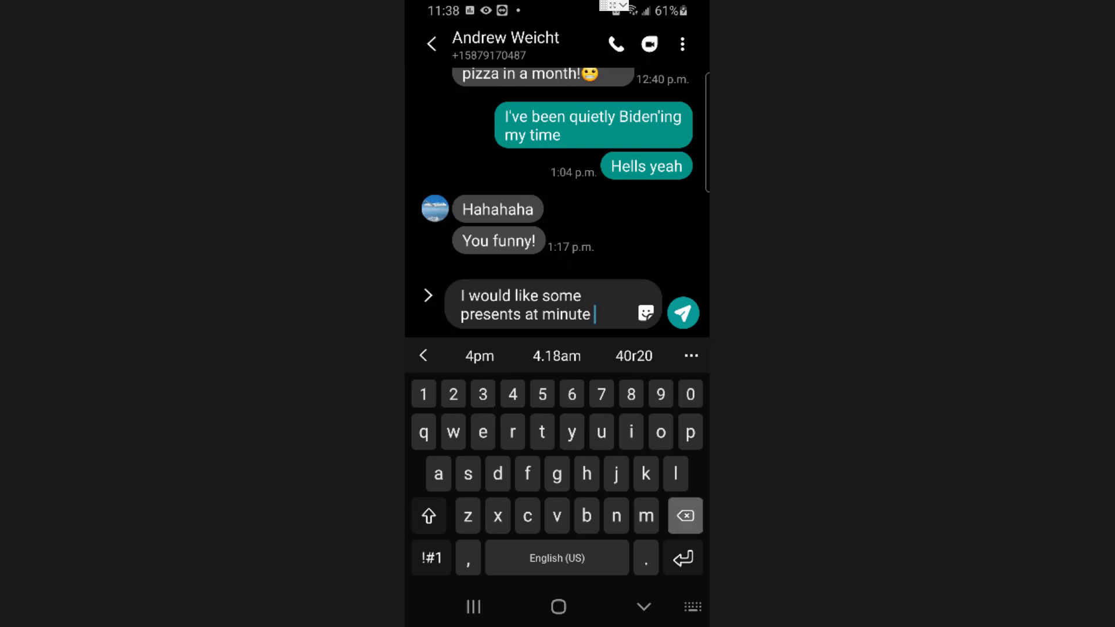
left_click(682, 313)
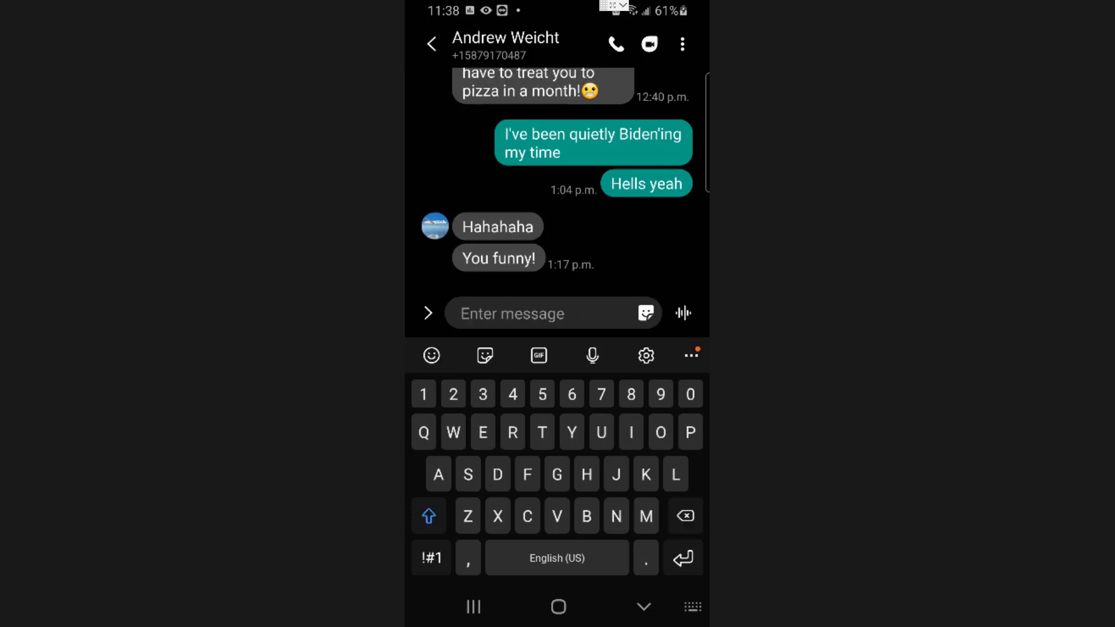
Leave the Messages conversation and bring up the Android Settings list.
left_click(513, 314)
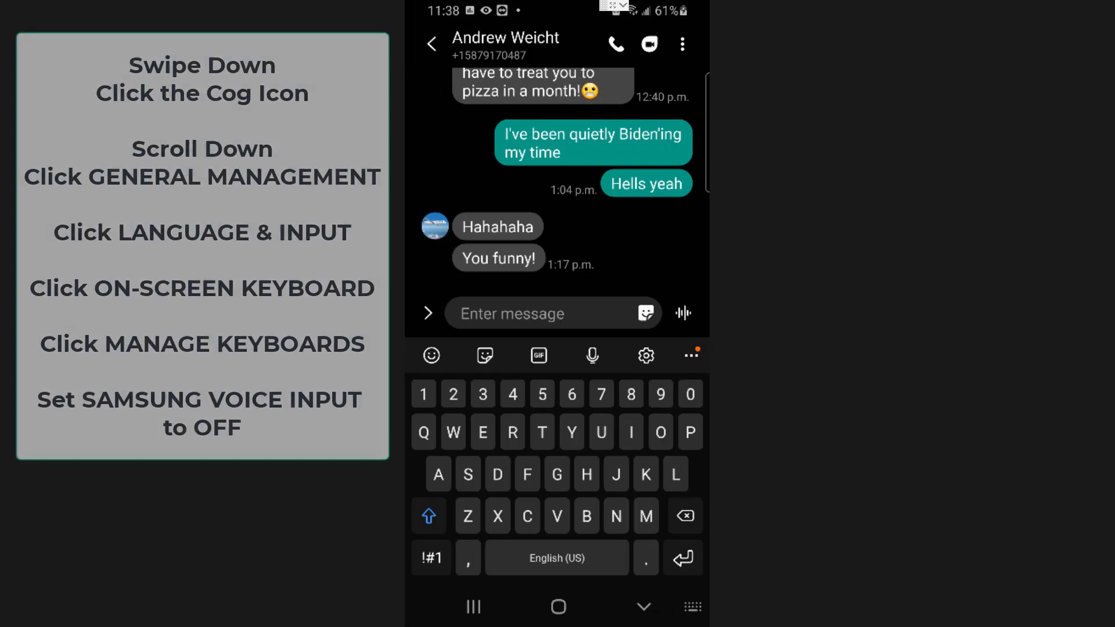
left_click(555, 314)
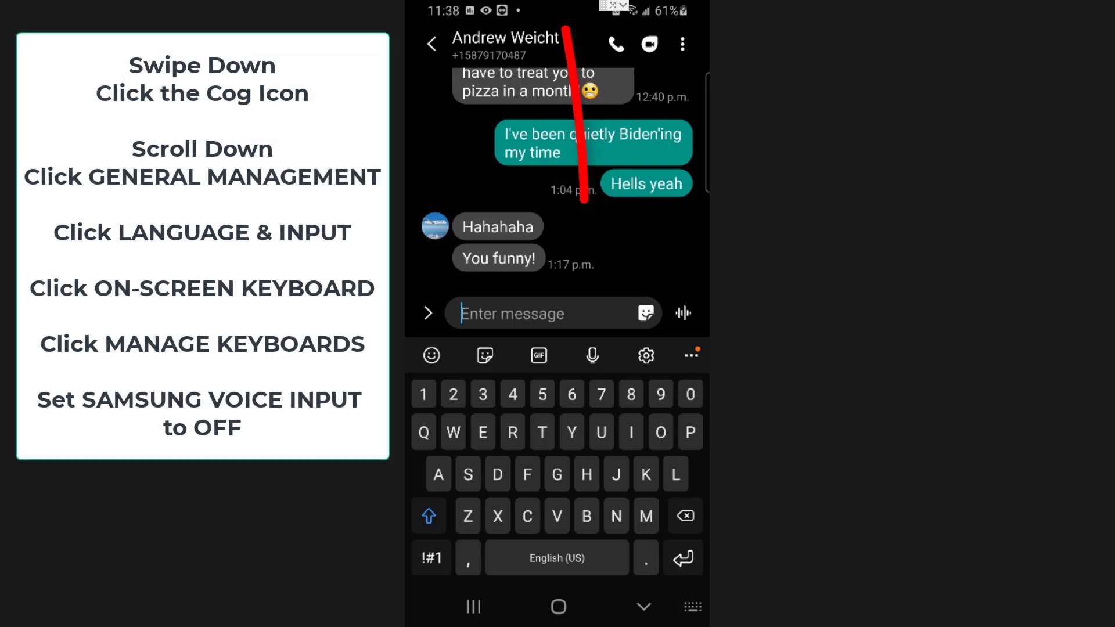
scroll("down", 3)
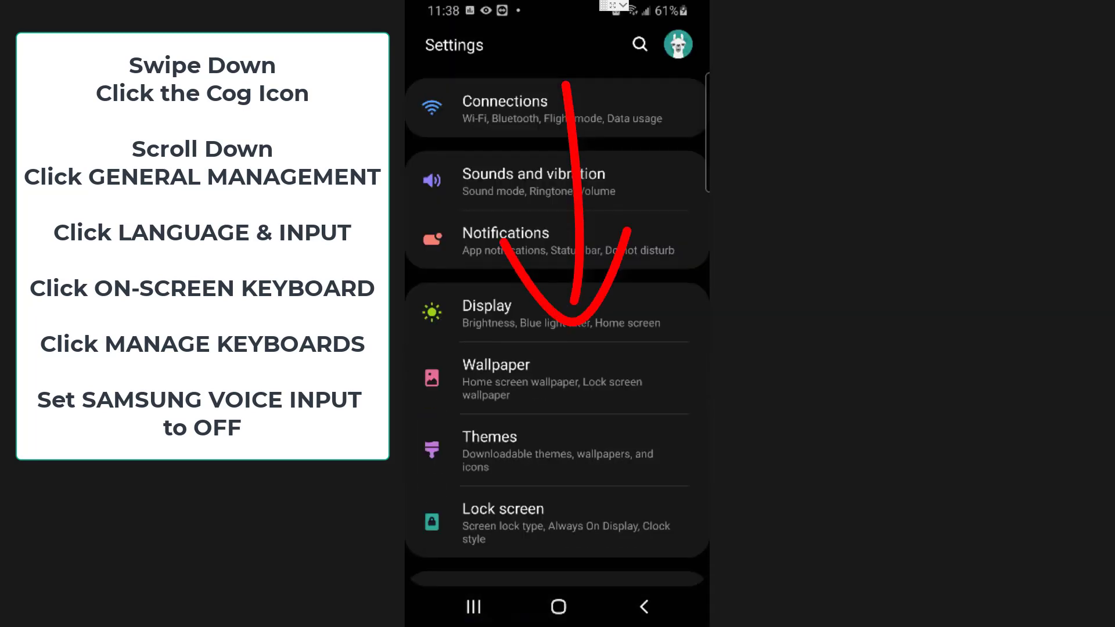
Go through General management and Language and input to the On-screen keyboard page.
scroll("down", 3)
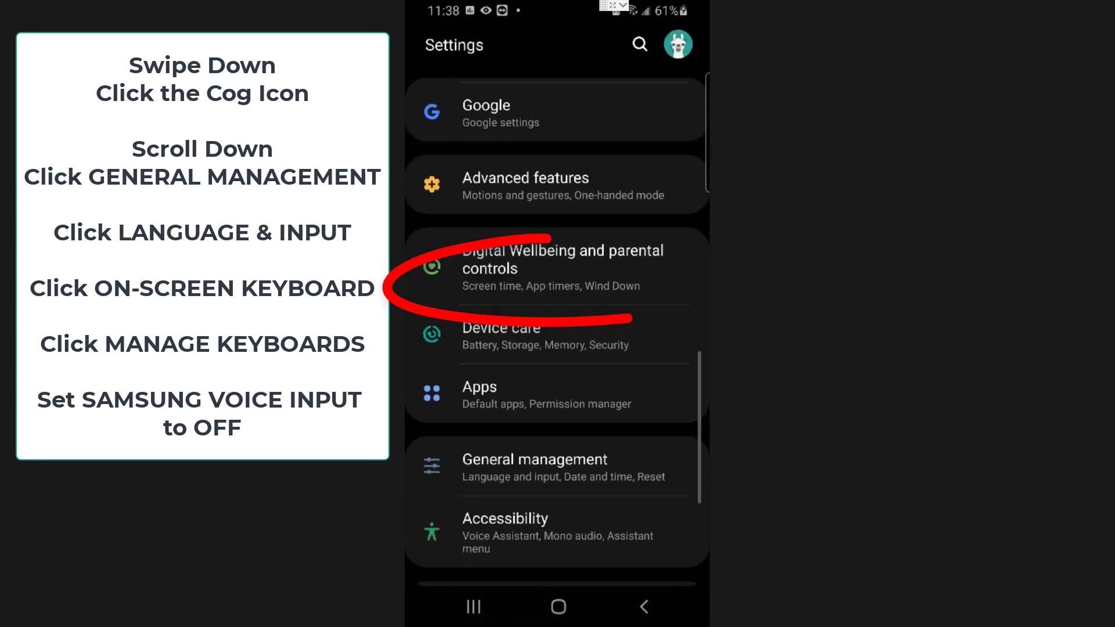
left_click(534, 466)
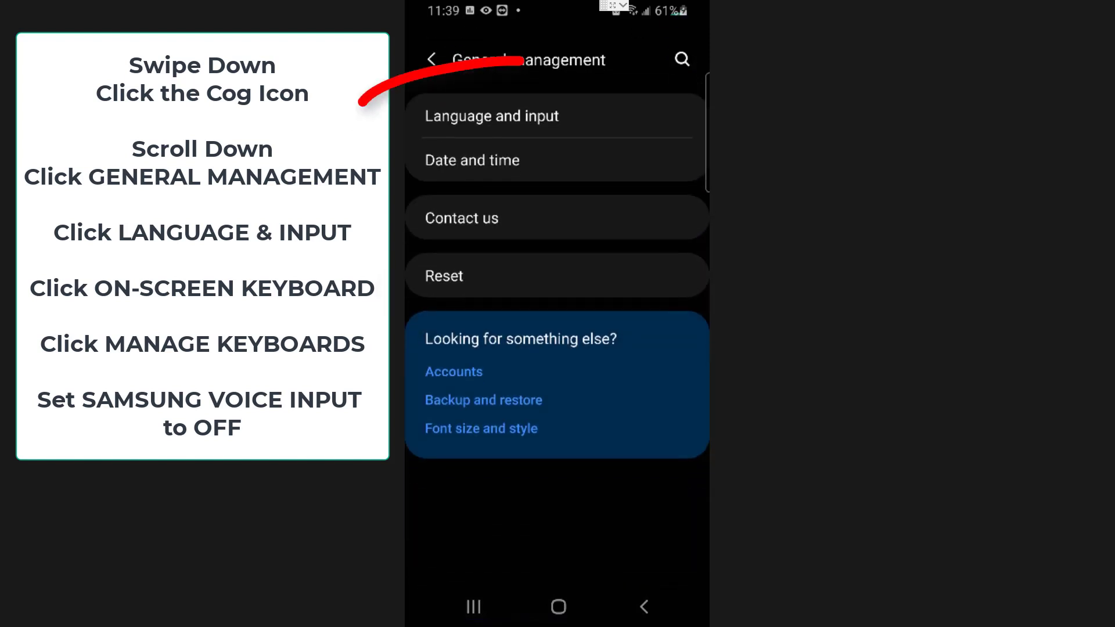
left_click(491, 116)
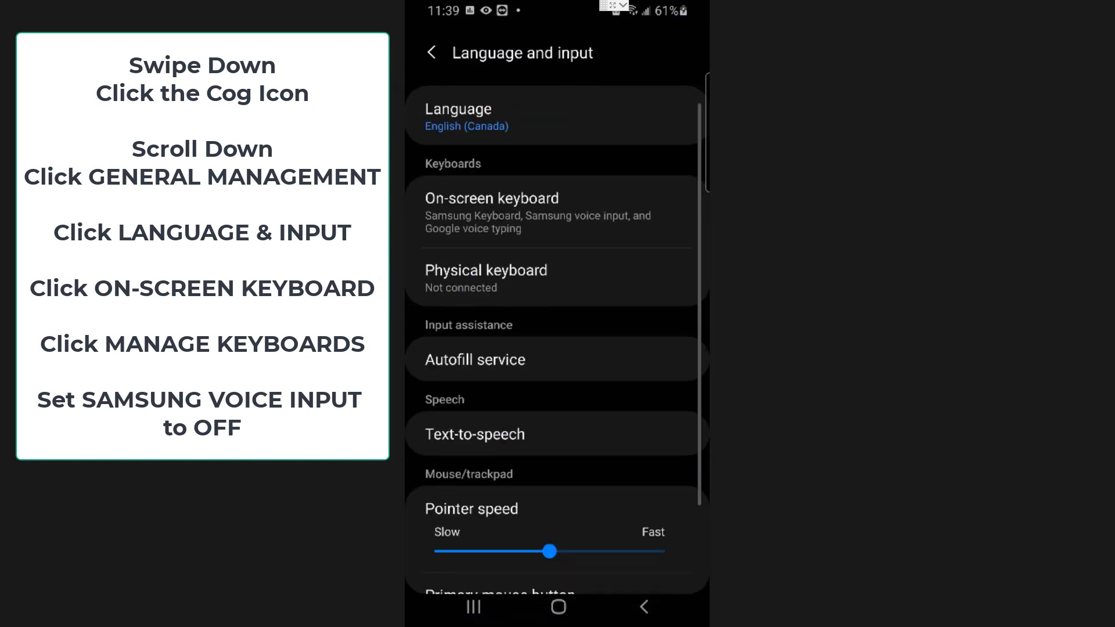
scroll("down", 3)
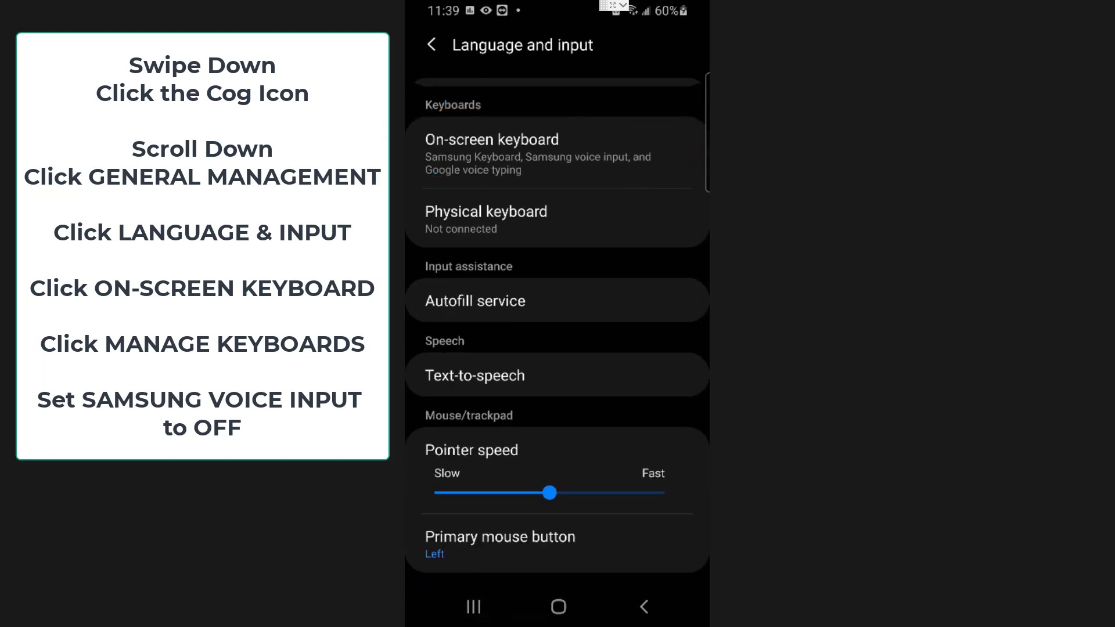
left_click(491, 140)
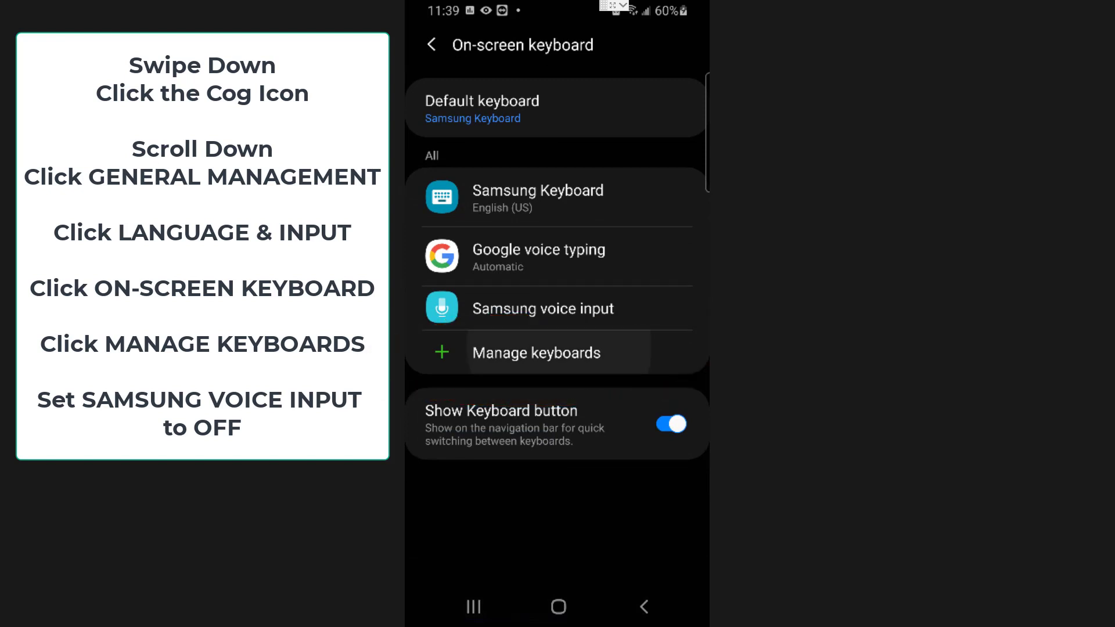
In Manage keyboards, toggle Samsung voice input off, keeping Google voice typing on.
left_click(536, 352)
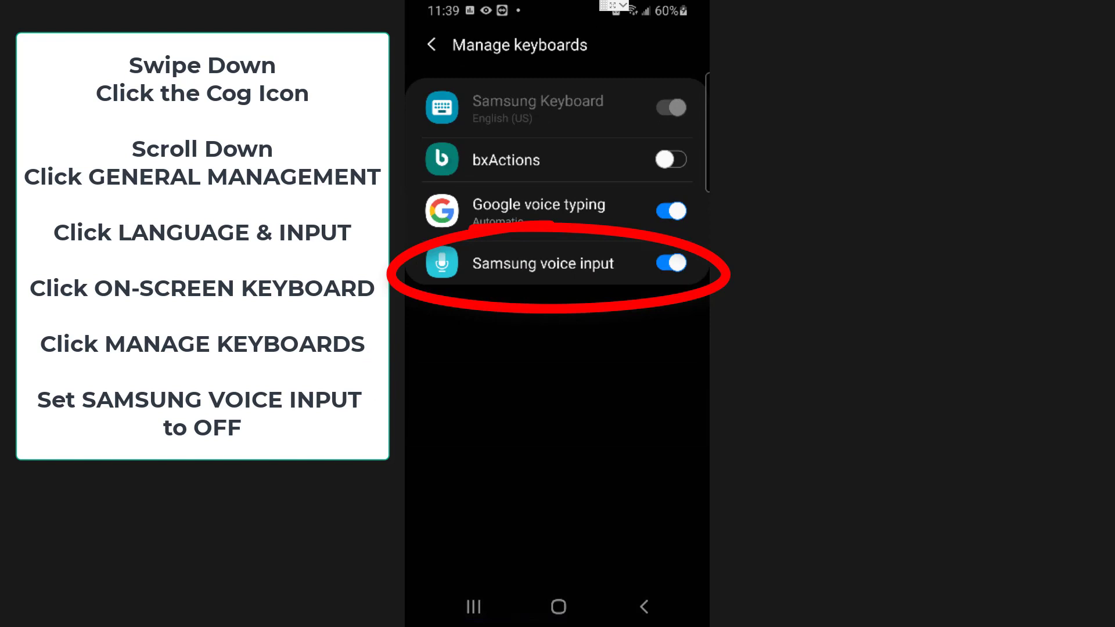
left_click(669, 263)
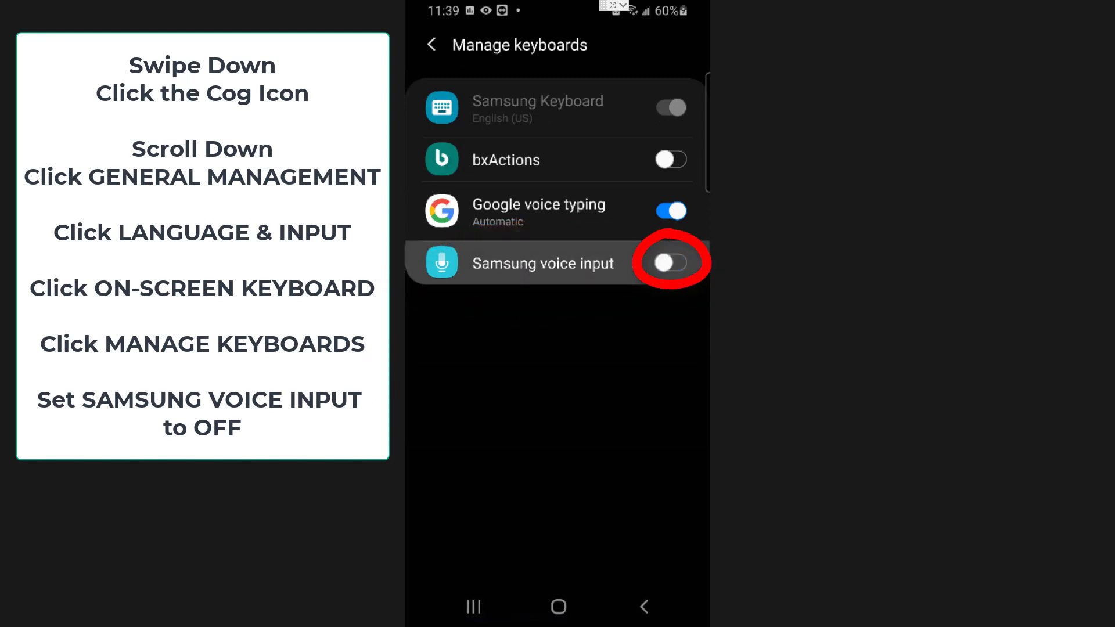
left_click(669, 262)
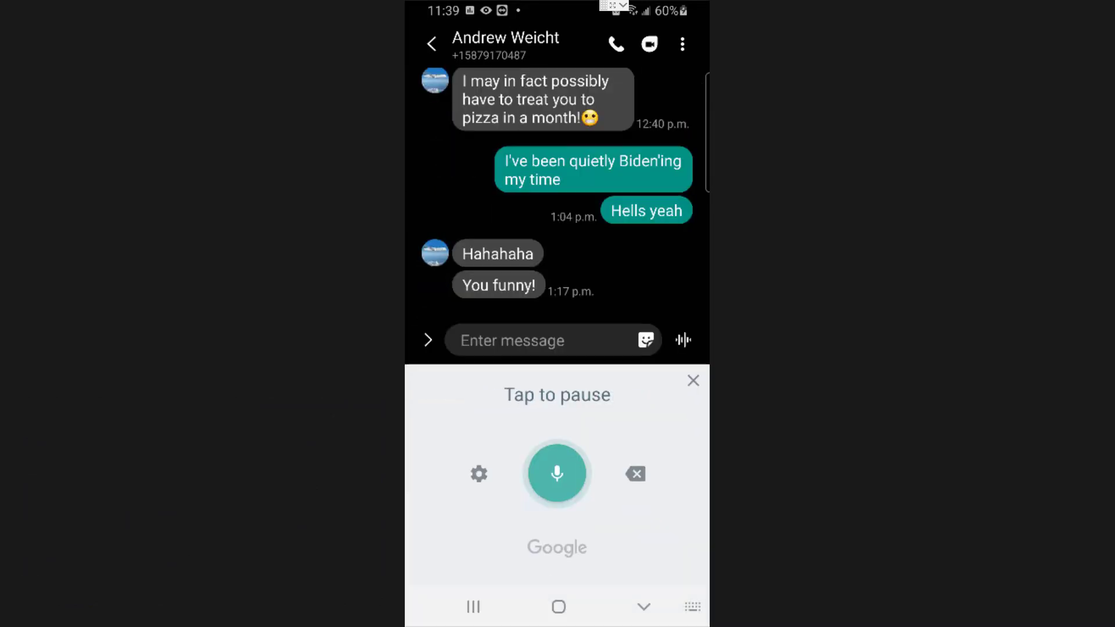
Dictate the draft with Google voice typing, from 'Bingo' through 'contact us at our homepage'.
type("Bingo")
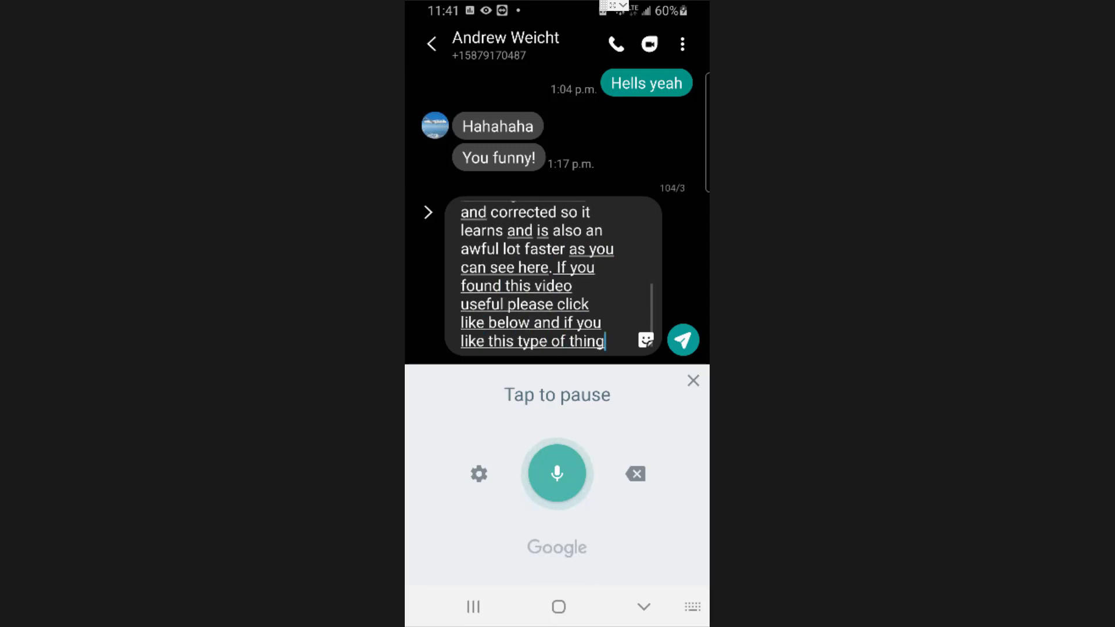
type("please click subscribe")
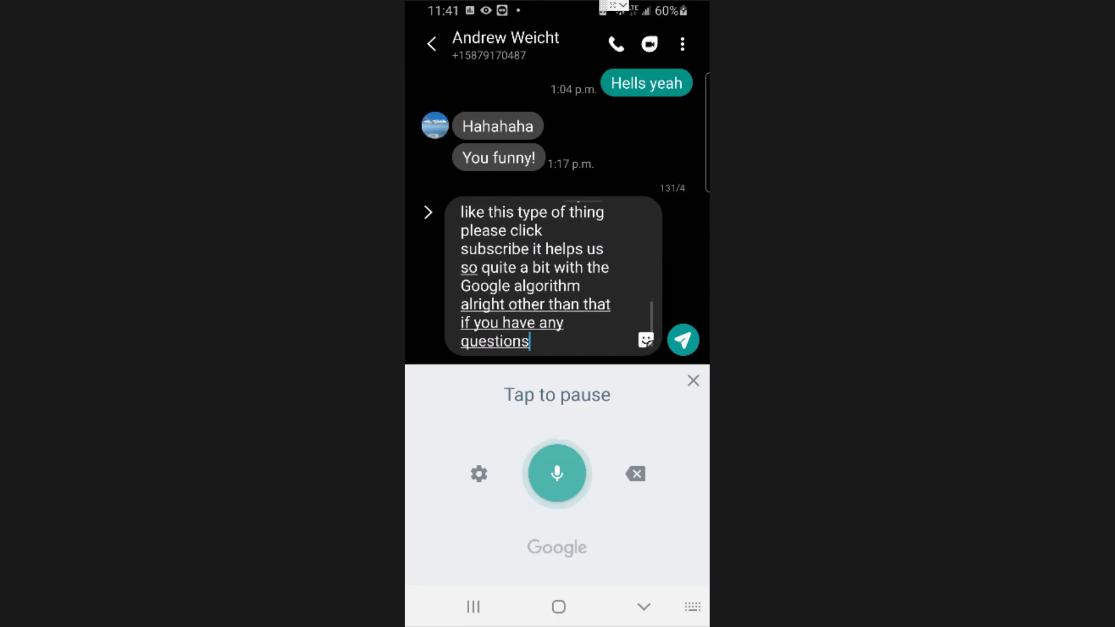
type("or concerns please write them in the comments below or you can always")
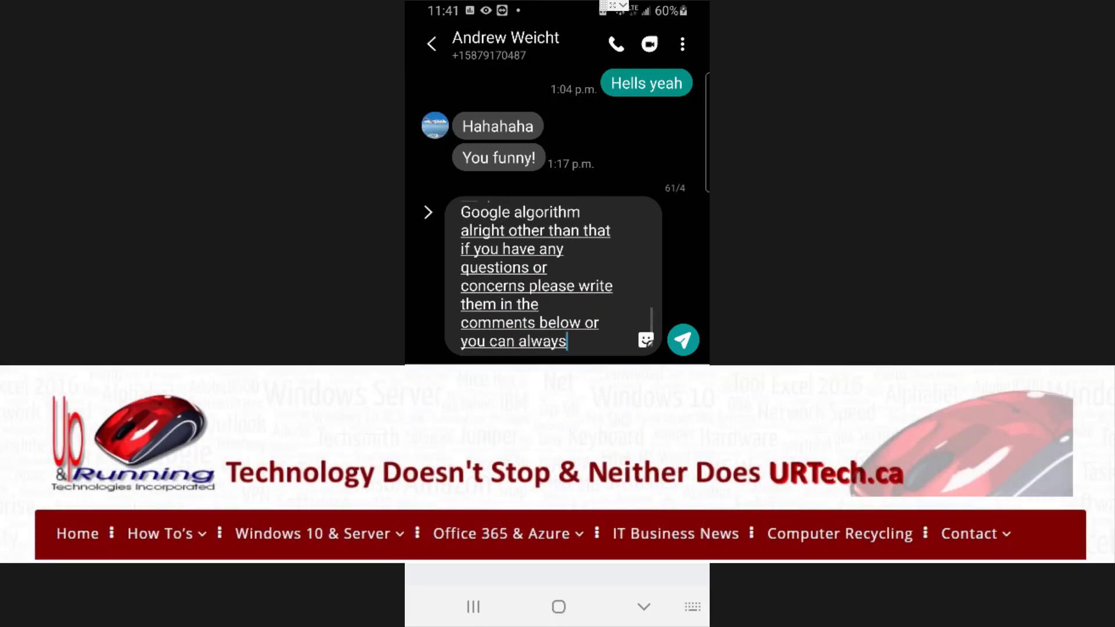
type("contact us at our")
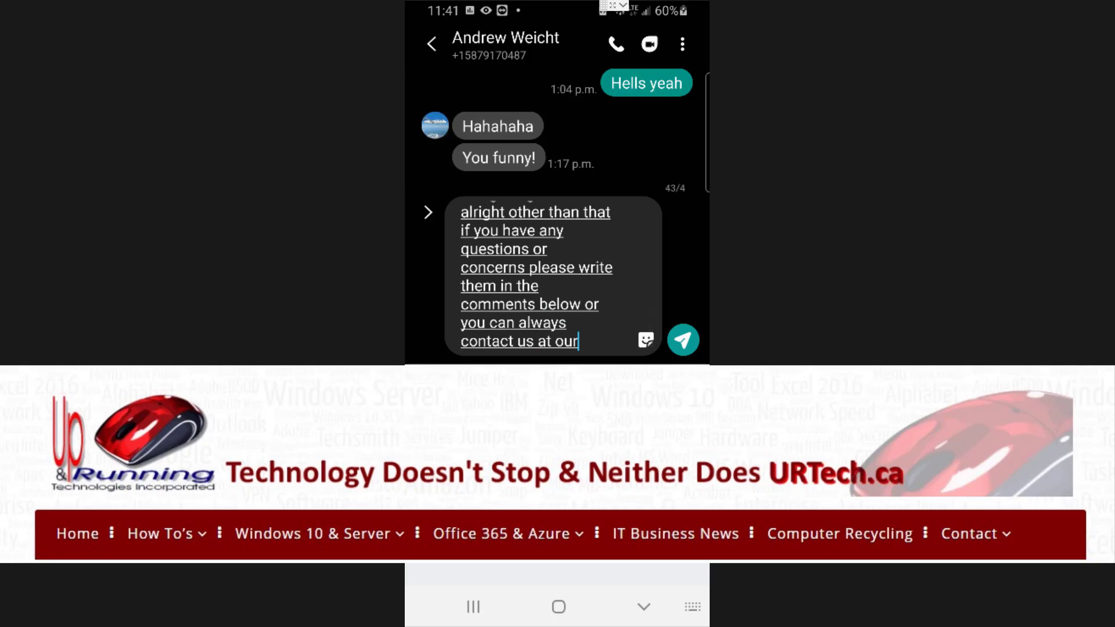
type("homepage")
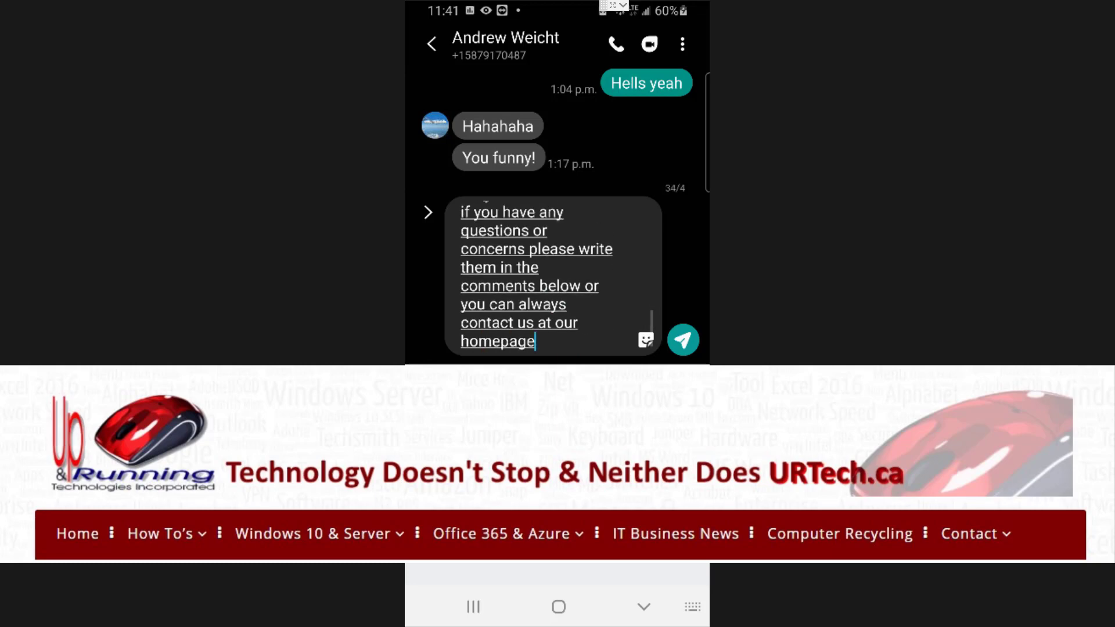